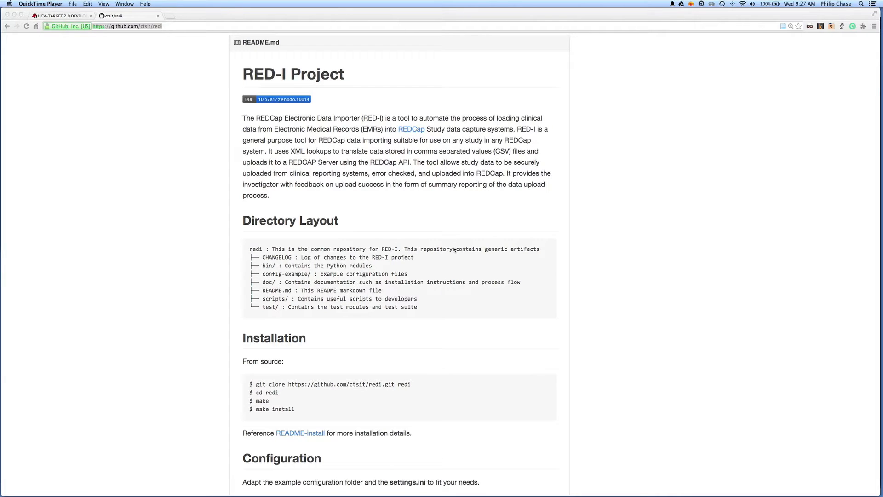
mouse_move(381, 211)
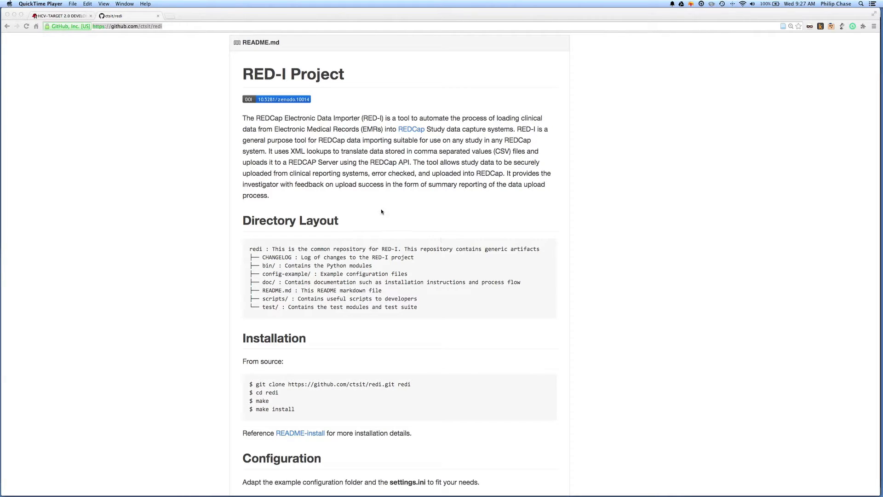
mouse_move(445, 181)
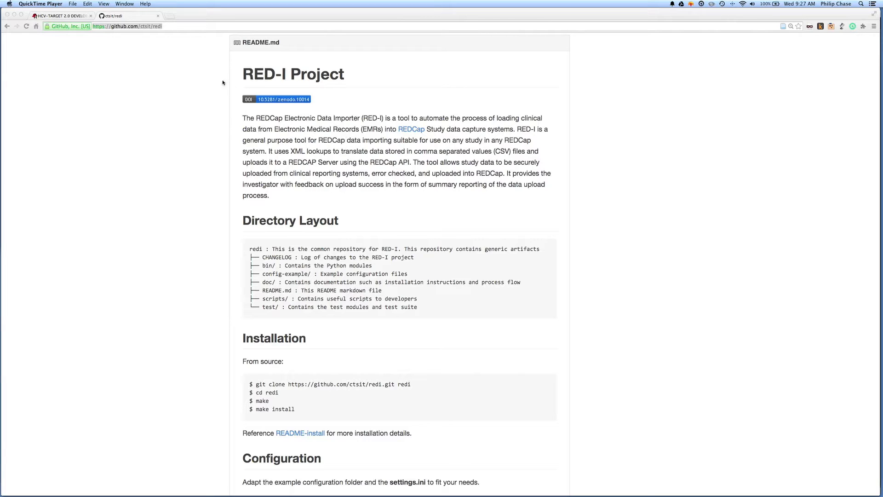
Check that the HCV-TARGET 2.0 project's Add / Edit Records page shows Total records: 0.
click(62, 15)
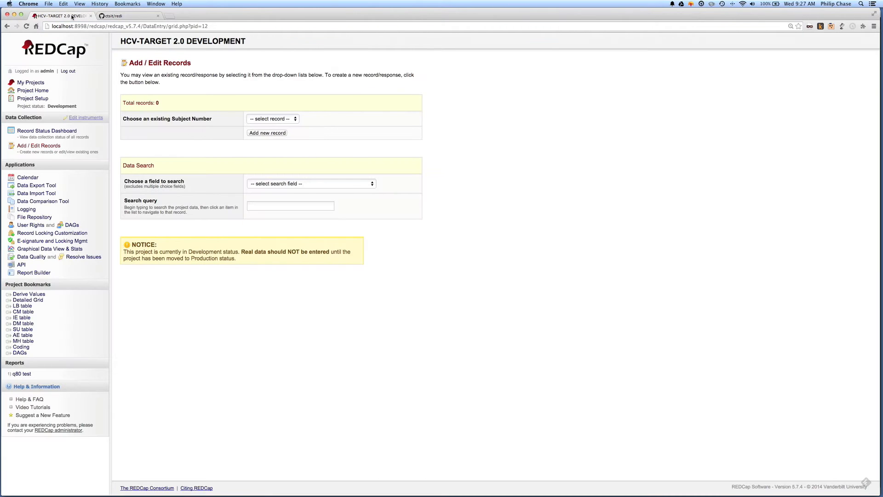
mouse_move(256, 91)
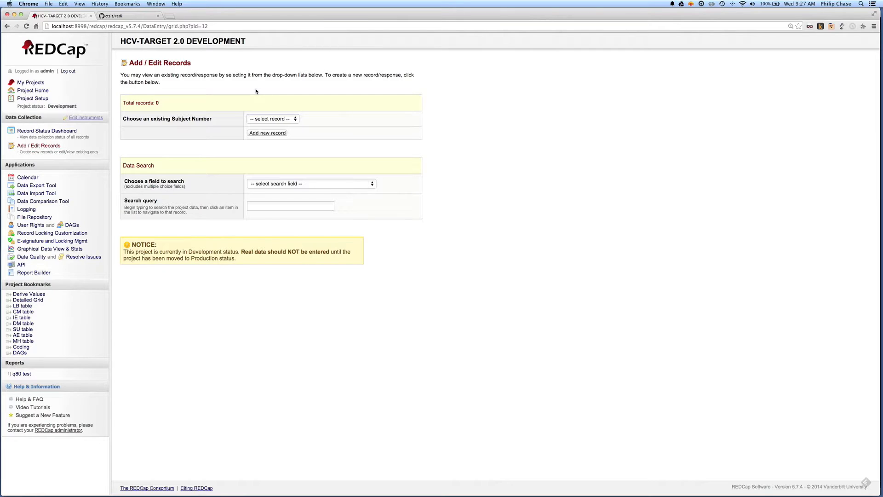
mouse_move(253, 83)
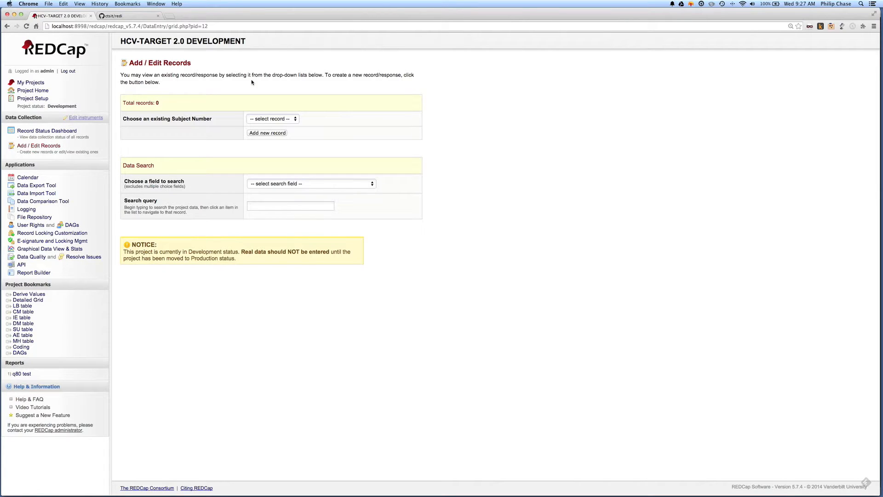
mouse_move(124, 144)
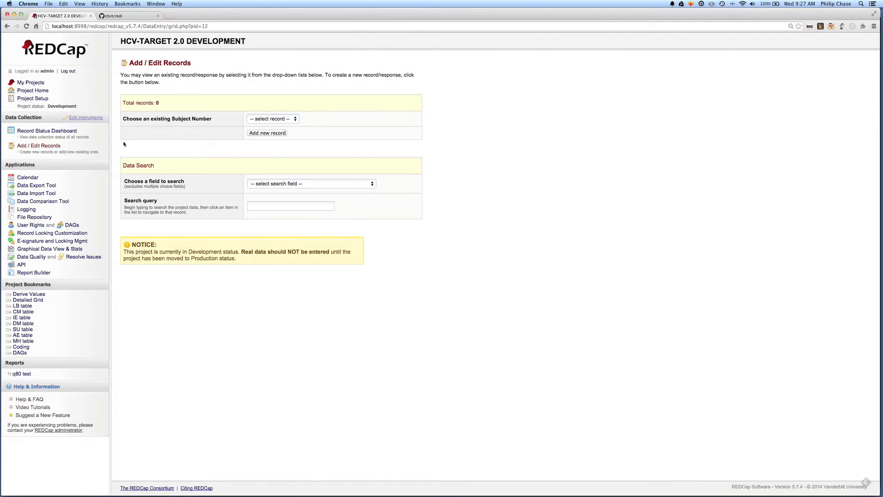
mouse_move(65, 198)
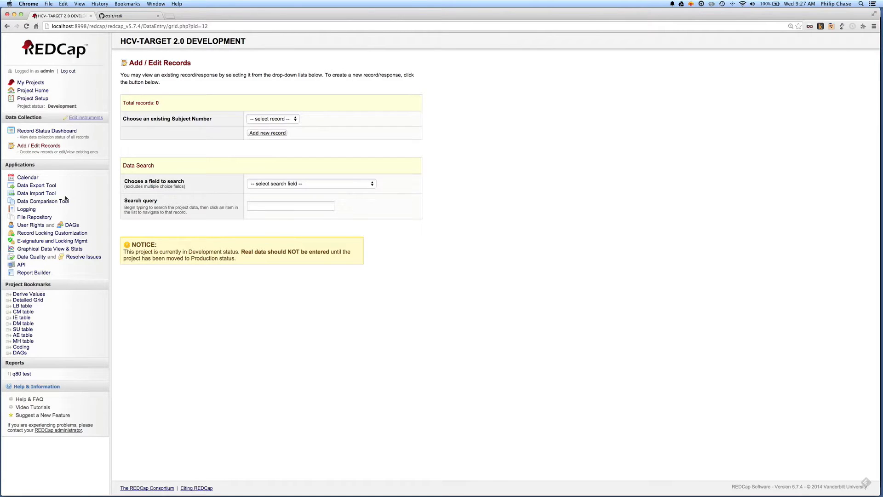
mouse_move(108, 192)
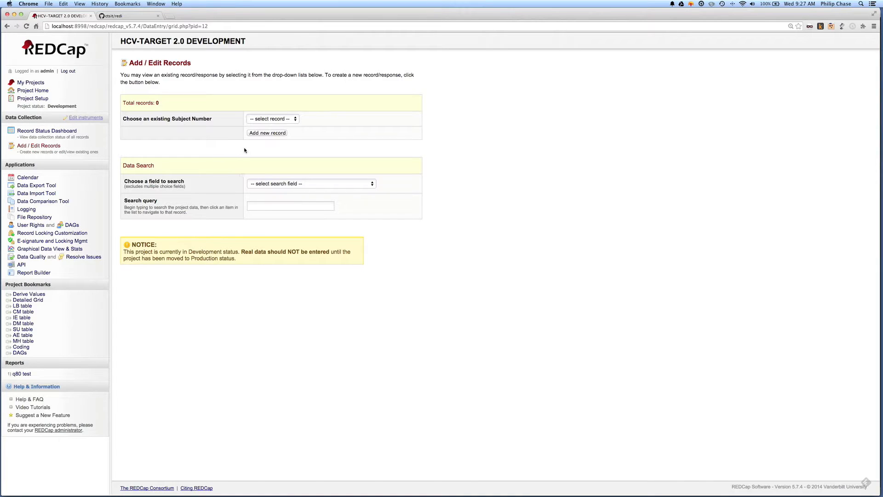
mouse_move(243, 150)
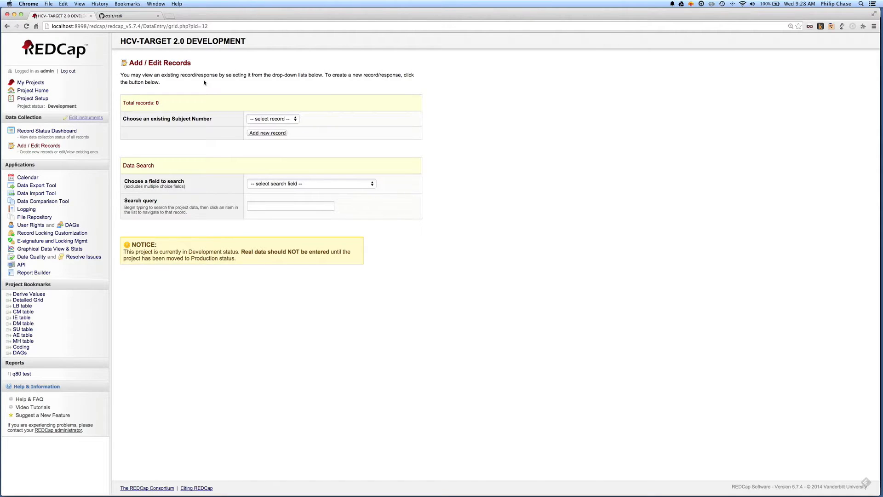
mouse_move(281, 253)
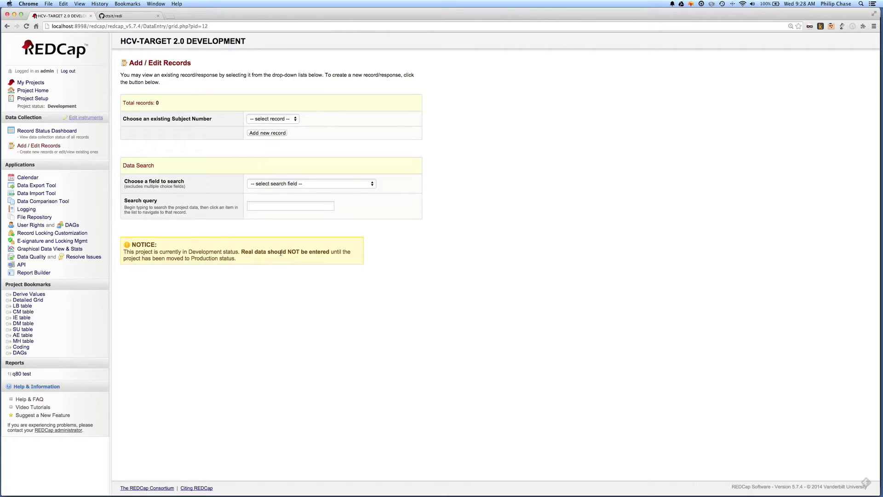
key(Cmd+Tab)
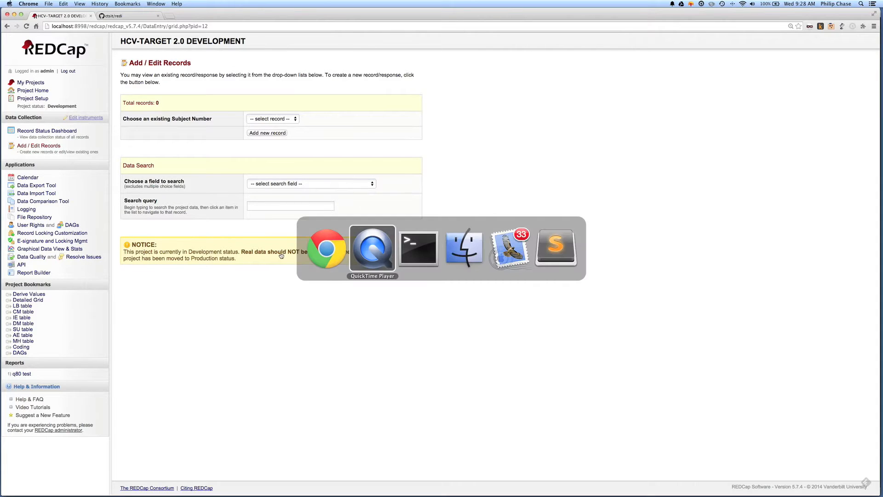
Run make rc_clean in Terminal, then start 'redi -c ../config/ --skip-blanks'.
click(419, 248)
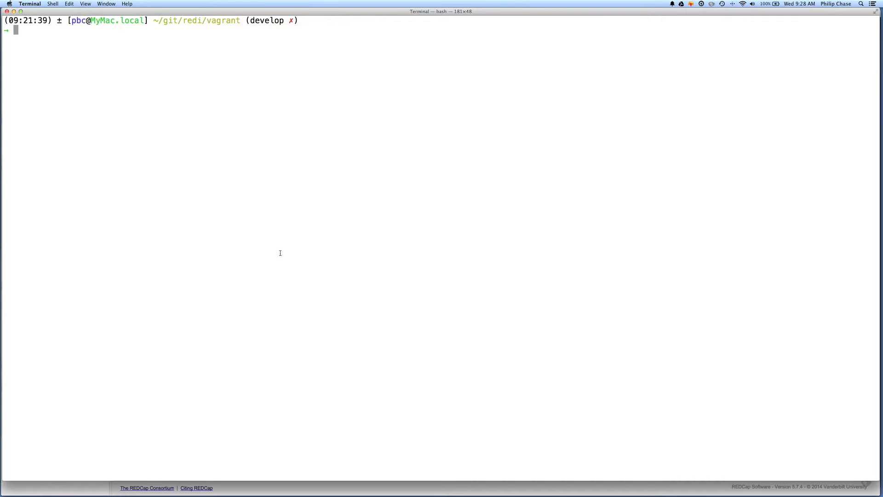
text(make rc_clean)
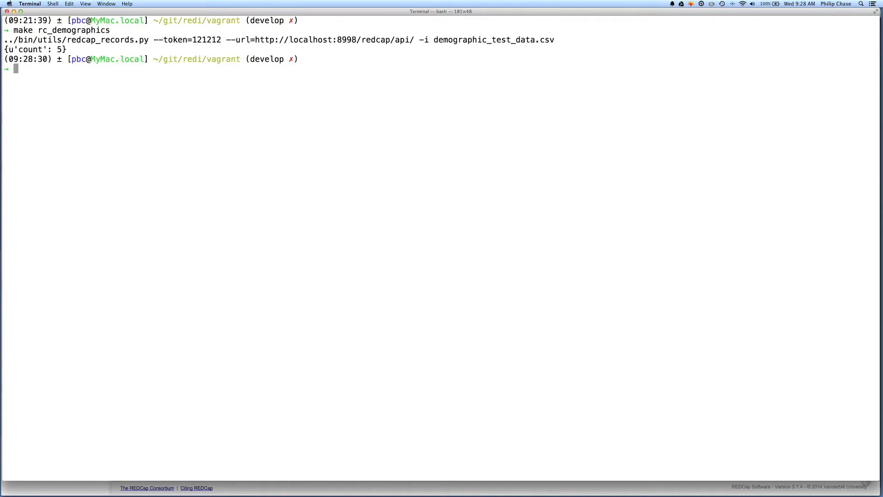
text(make rc_clean)
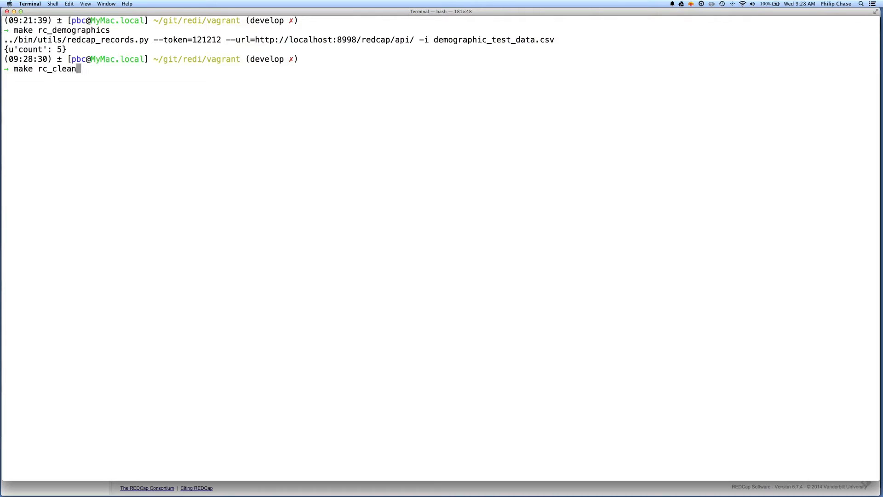
text(redi -c ../config/ --skip-blanks)
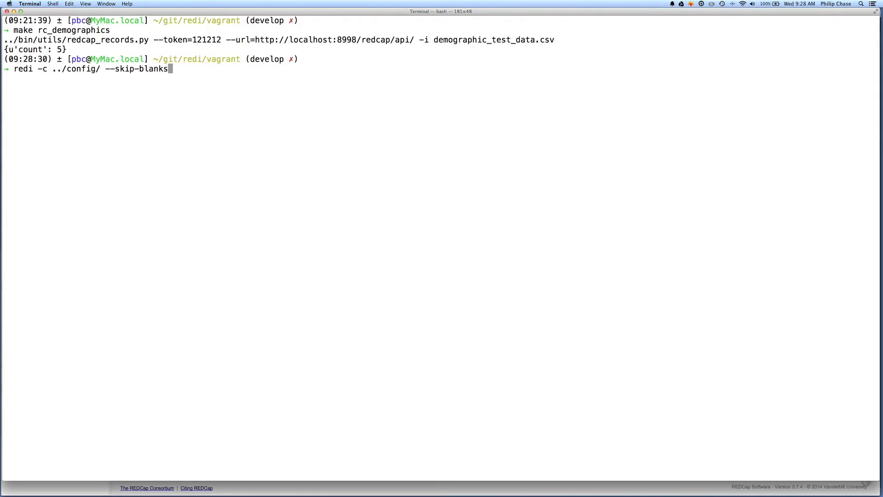
key(Return)
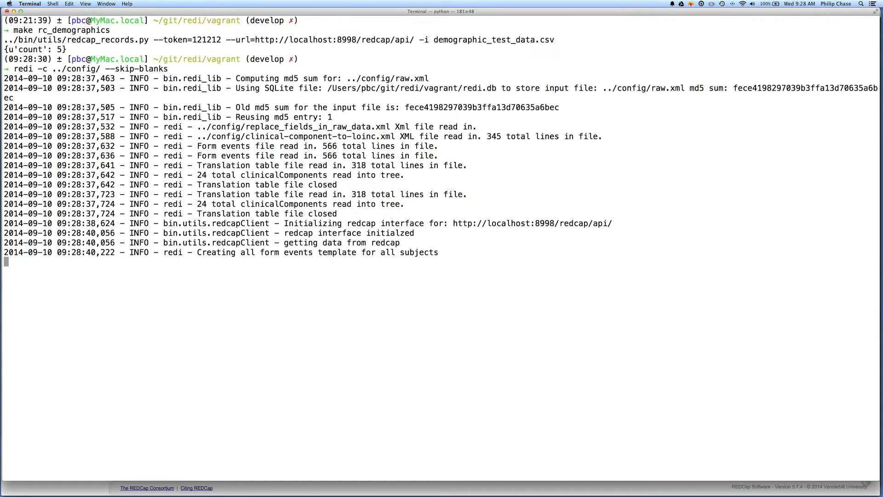
key(cmd+tab)
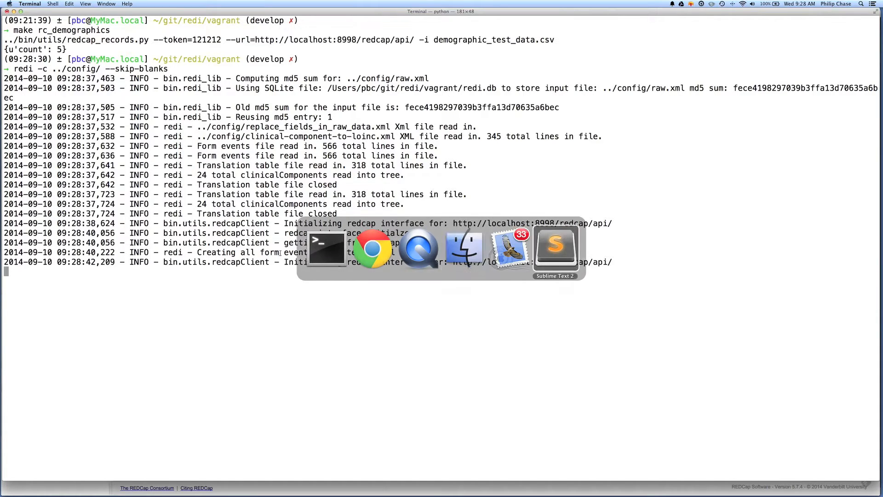
Review raw.txt's lab results, reference ranges, dates and study IDs in Sublime Text.
click(556, 245)
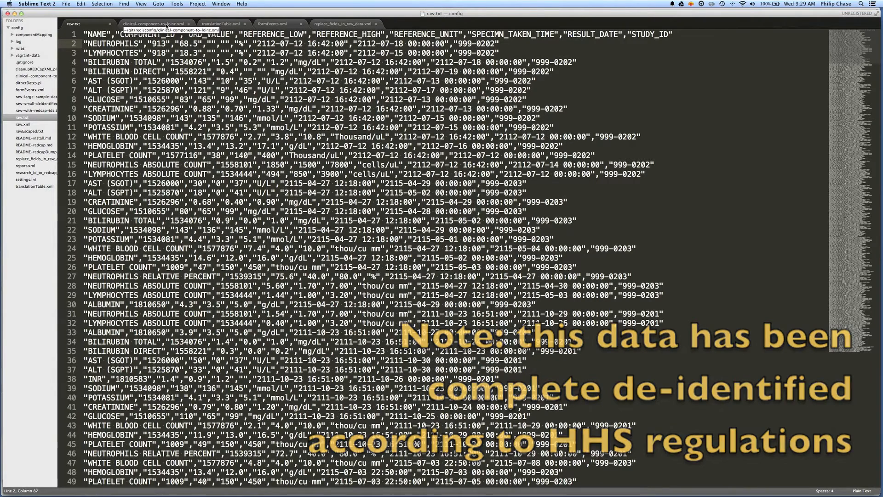
View clinical-component-to-loinc.xml and select the white blood cell LOINC code 26464-8.
click(152, 23)
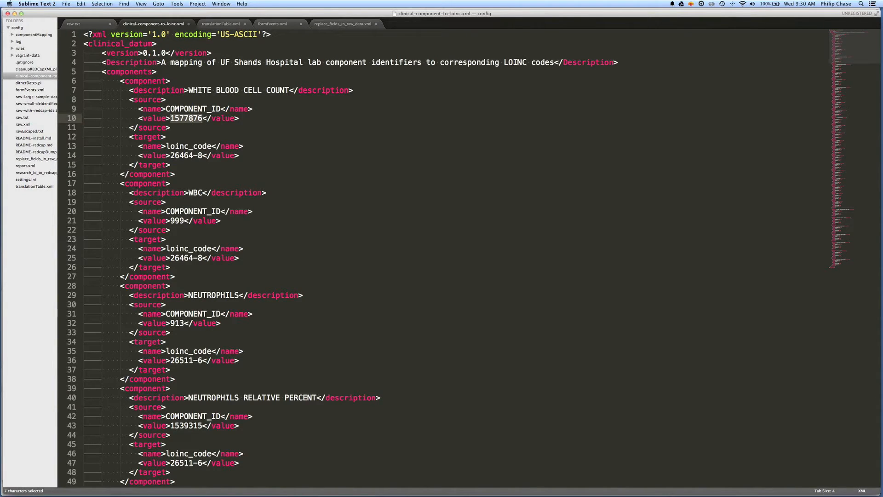
click(181, 155)
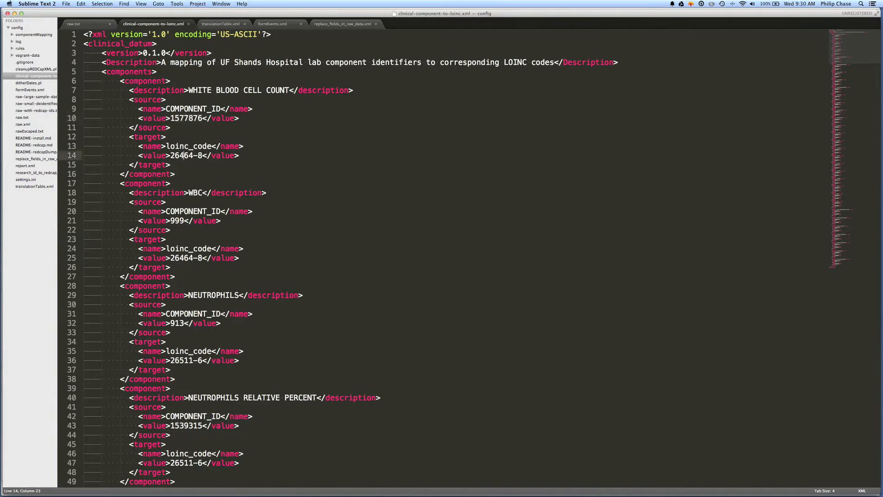
double_click(191, 155)
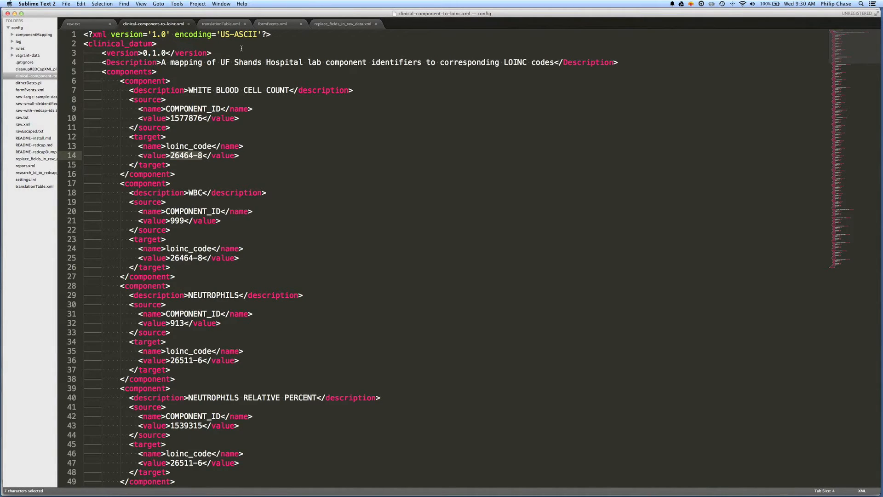
mouse_move(293, 45)
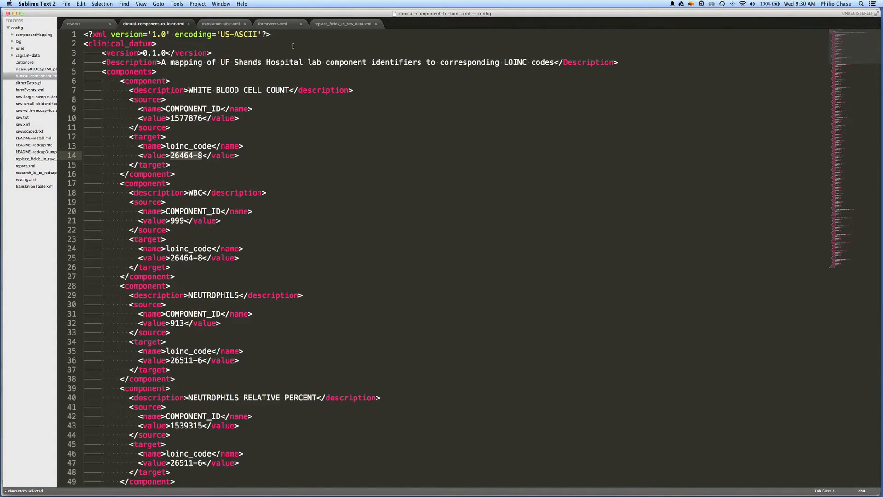
mouse_move(259, 45)
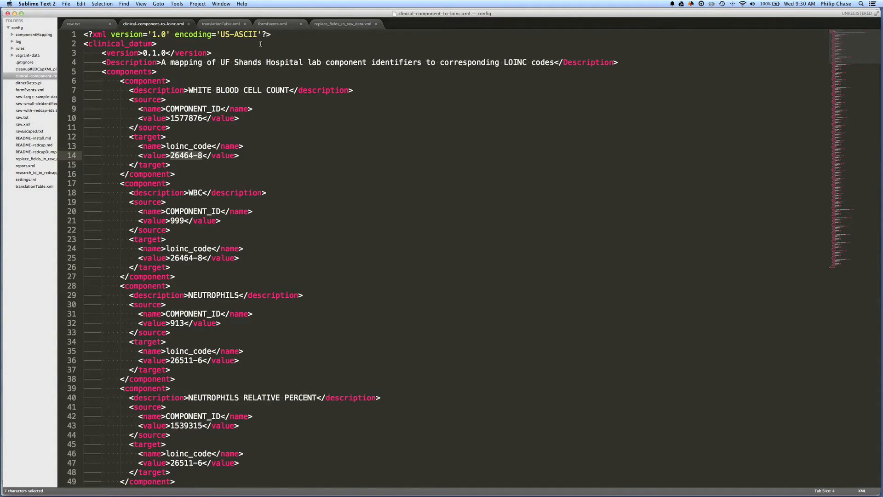
mouse_move(282, 118)
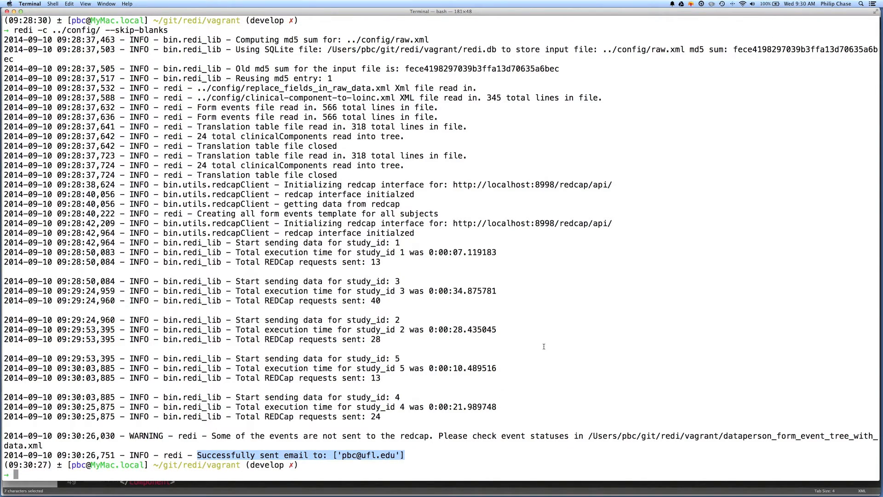
Let the RED-I run complete and send the summary email.
key(cmd+tab)
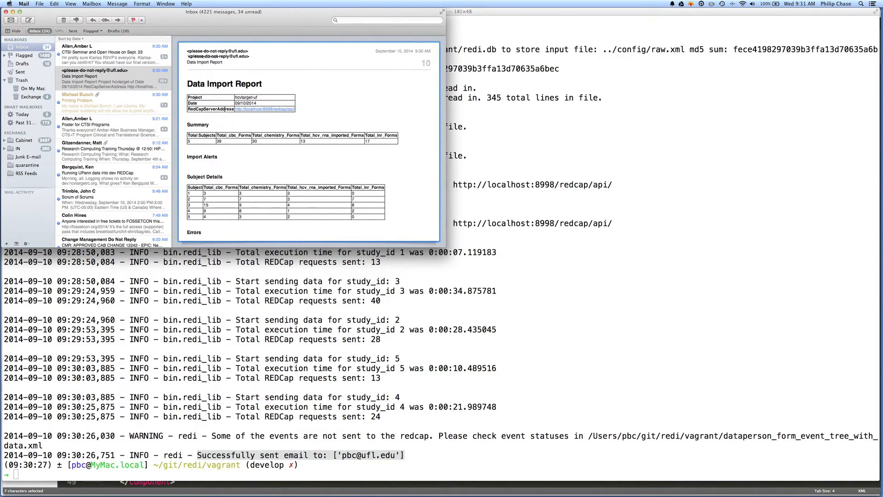
Highlight subject 3 and its count of 15 CBC forms in the Data Import Report.
double_click(211, 108)
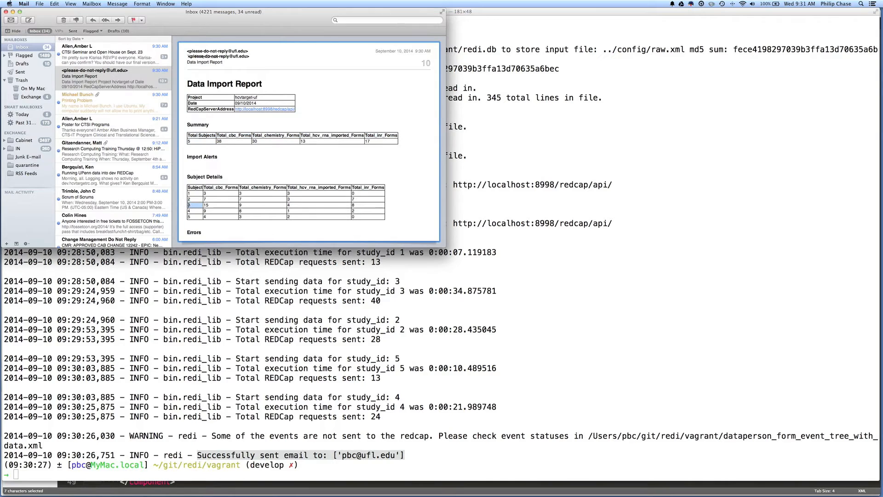
click(195, 205)
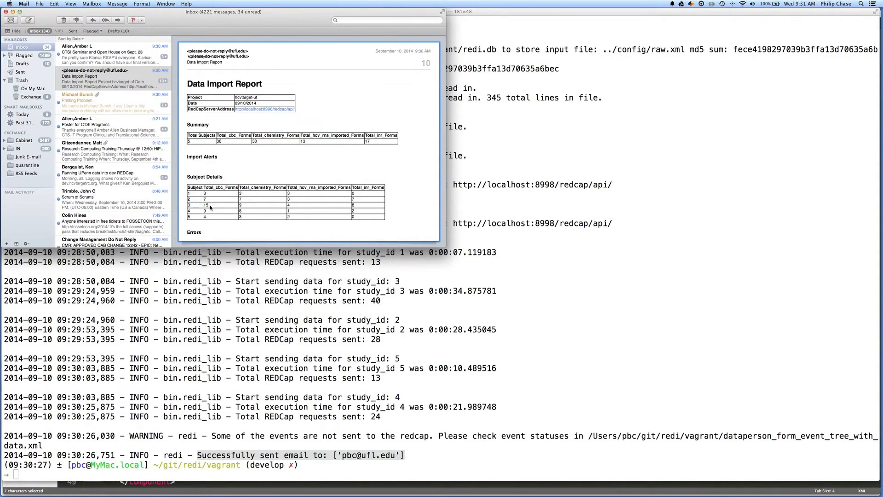
double_click(220, 205)
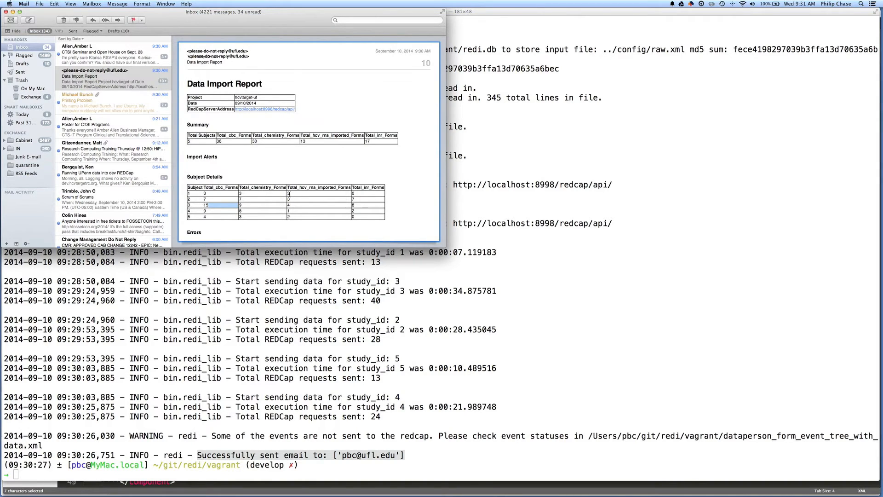
mouse_move(190, 208)
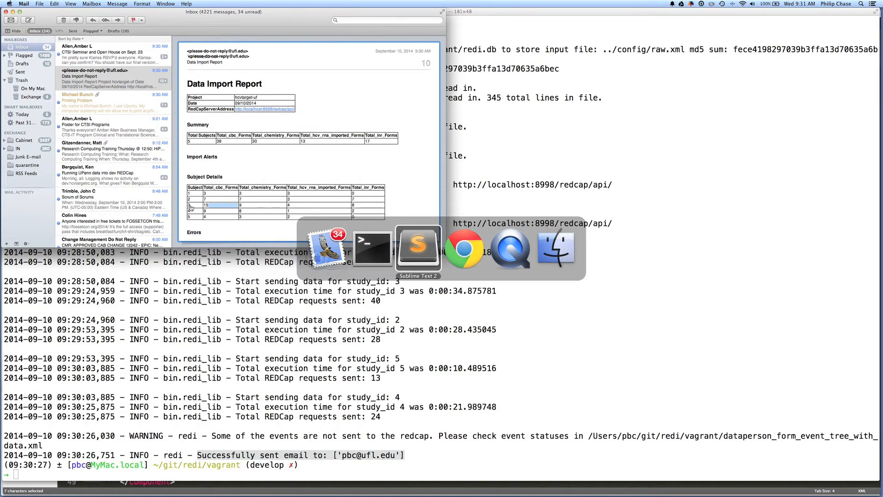
Open Subject Number 3 (ID 999-0202) from the record list in REDCap.
click(464, 248)
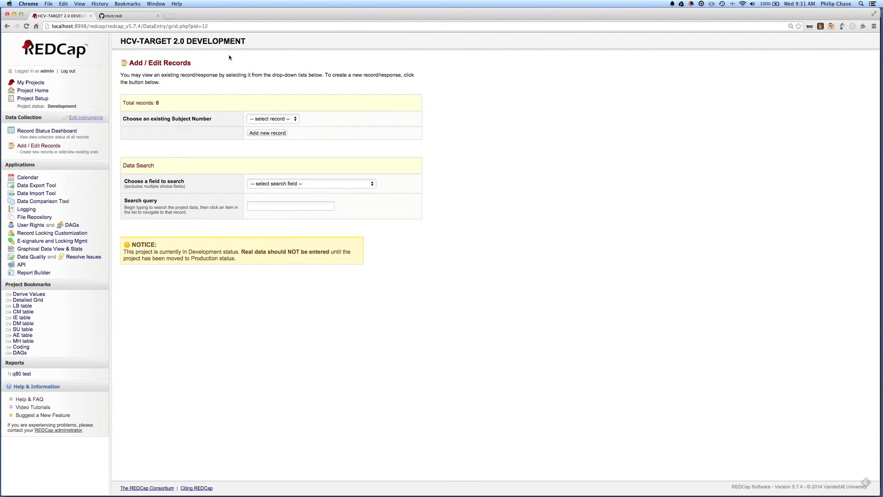
mouse_move(201, 59)
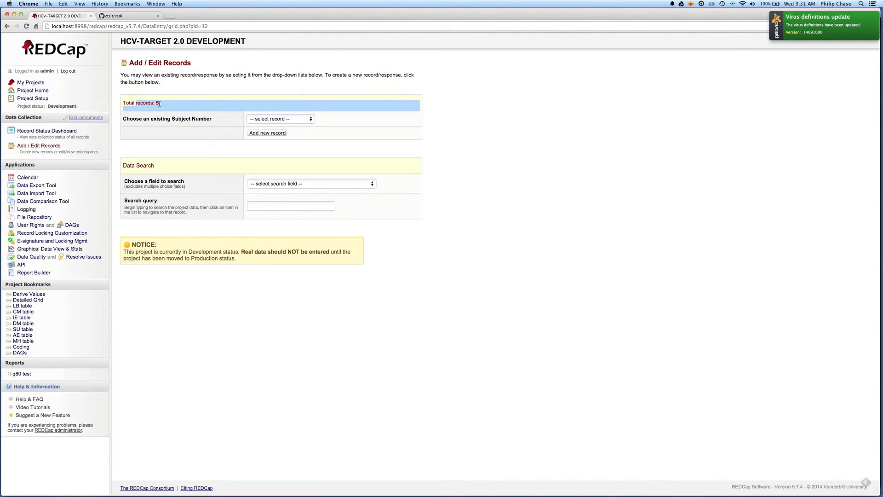
click(280, 118)
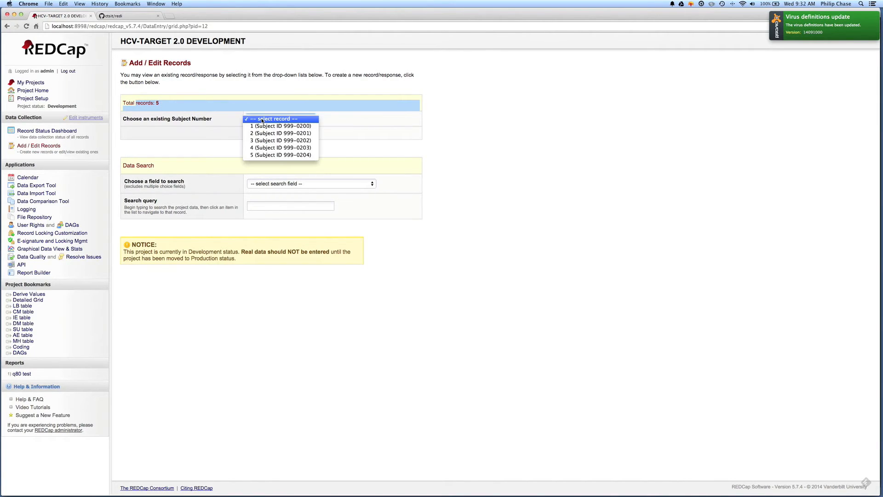
mouse_move(281, 140)
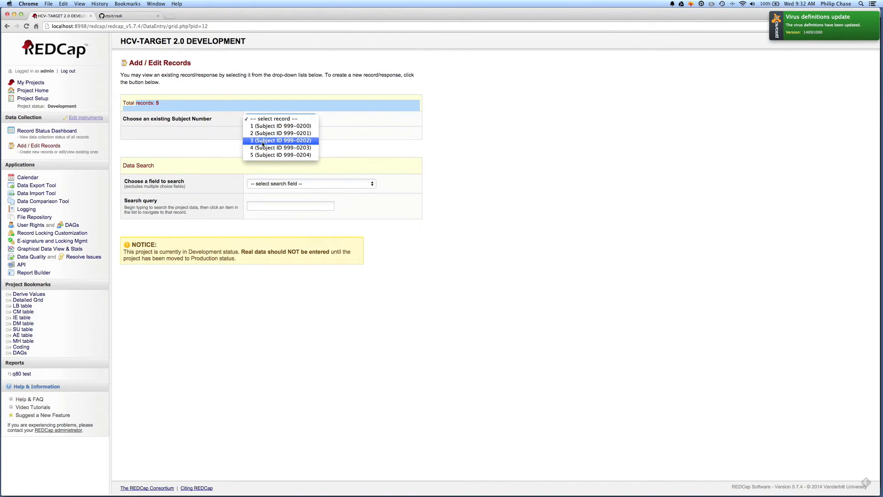
click(280, 141)
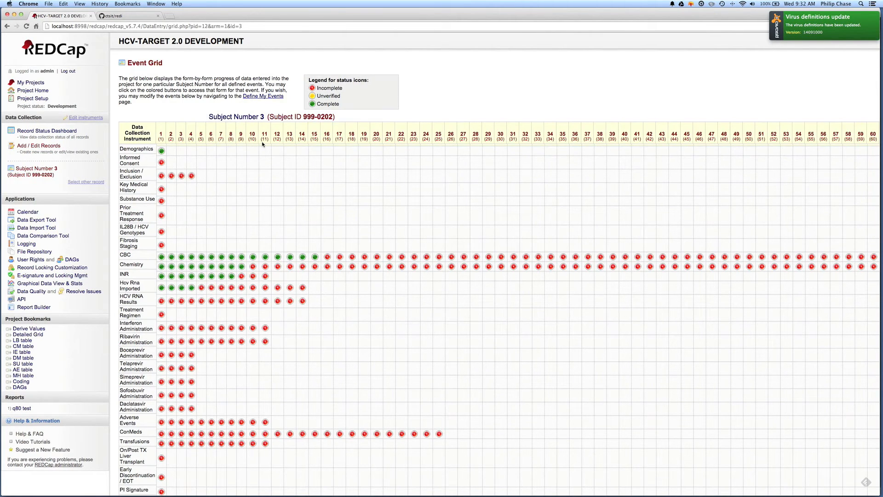
mouse_move(132, 195)
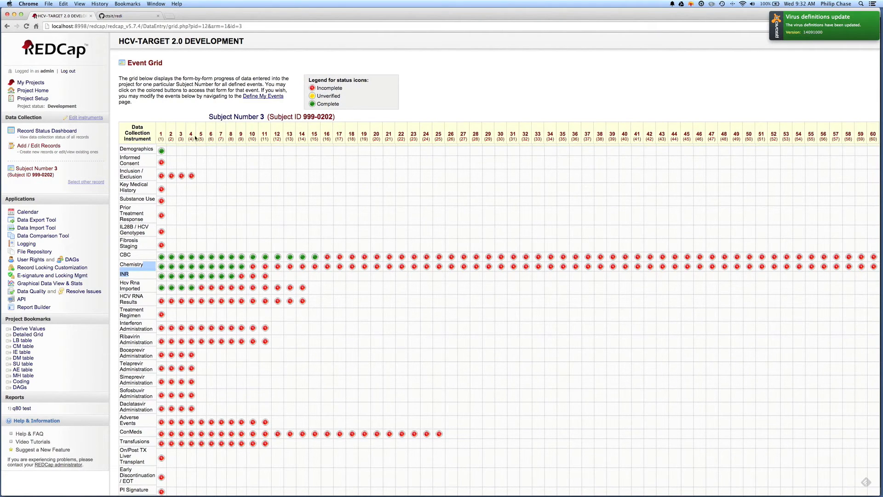
mouse_move(318, 149)
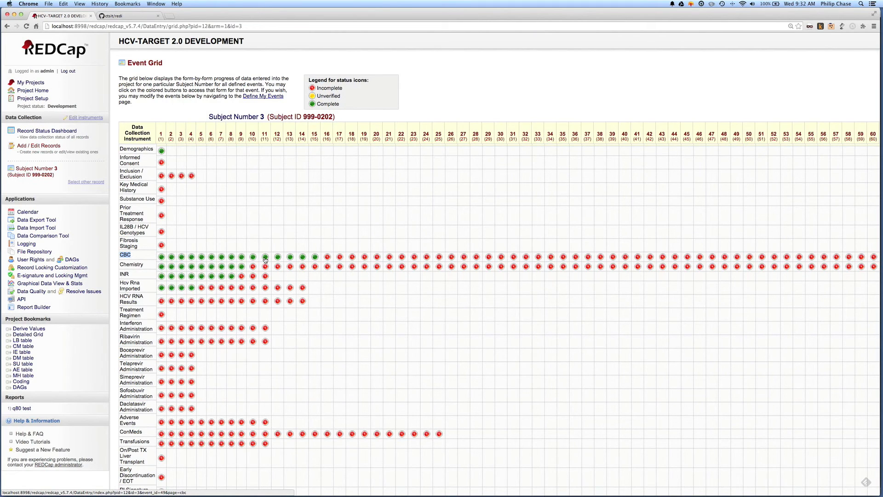
Open subject 3's event 11 CBC form and inspect the imported Date of test and WBC units.
click(265, 258)
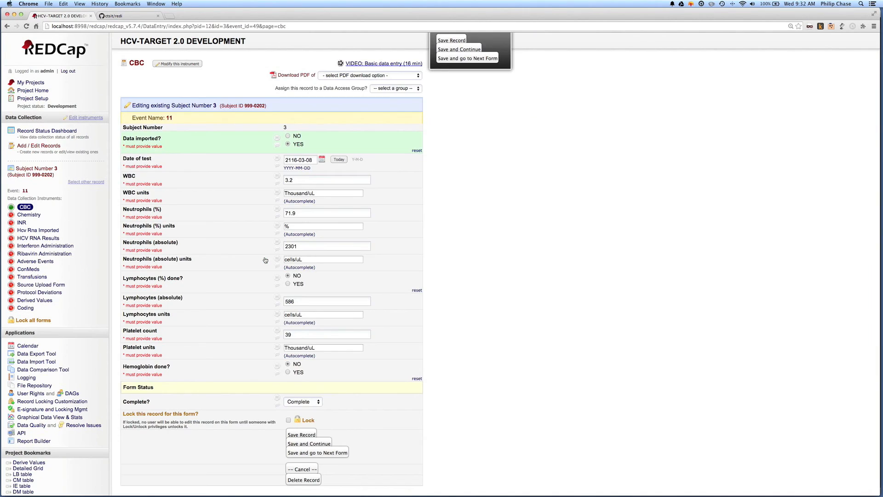
mouse_move(233, 159)
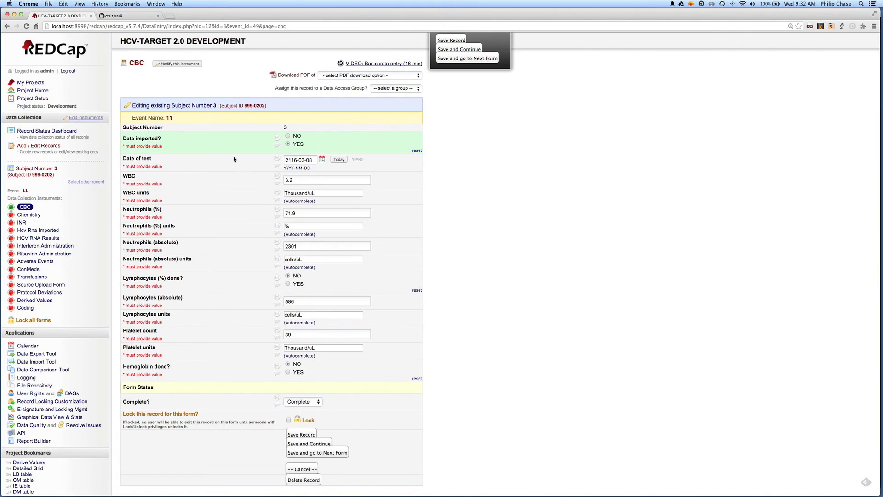
click(301, 159)
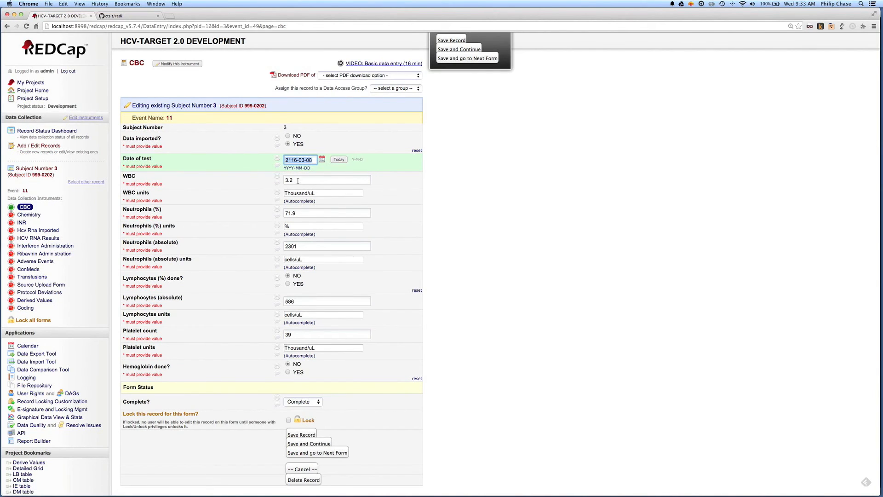
click(323, 192)
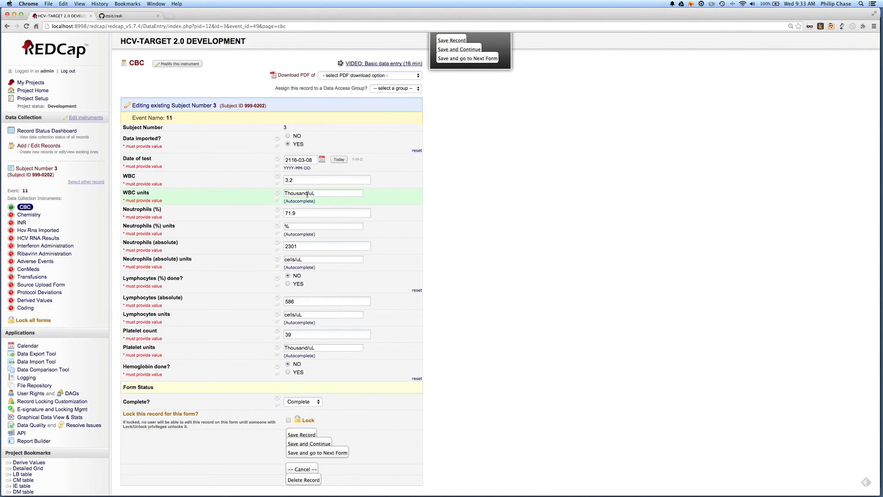
click(323, 192)
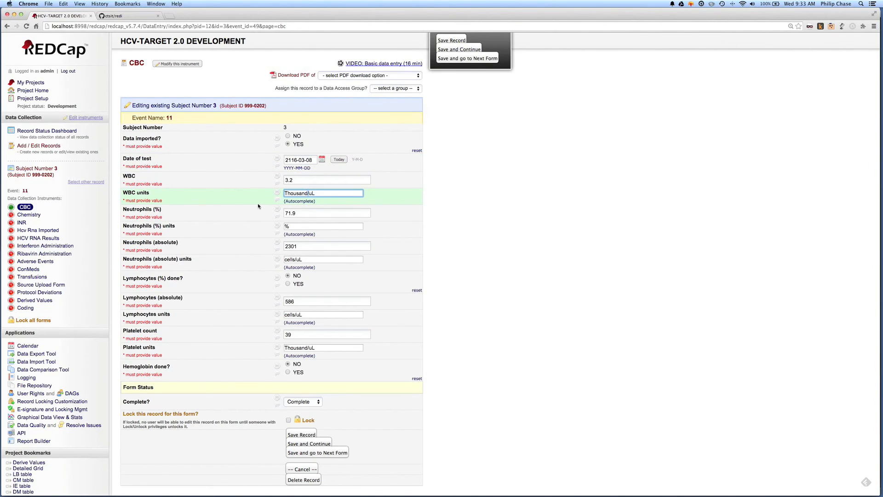
mouse_move(187, 337)
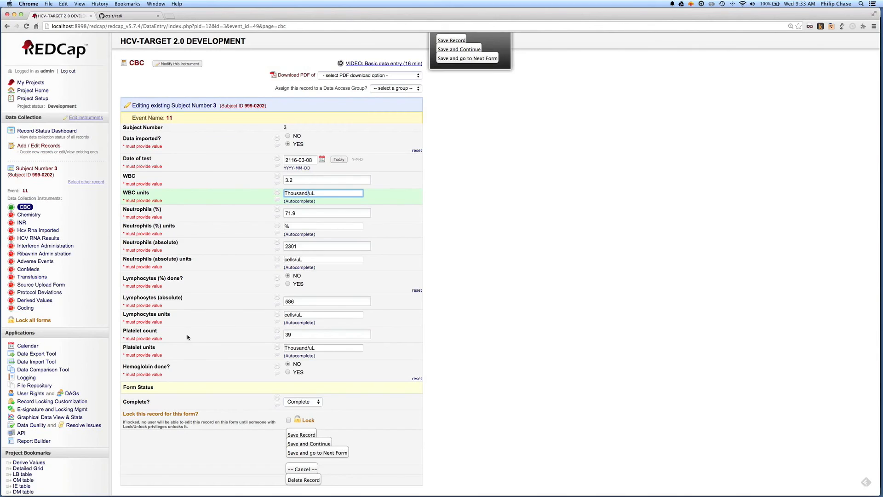
mouse_move(206, 348)
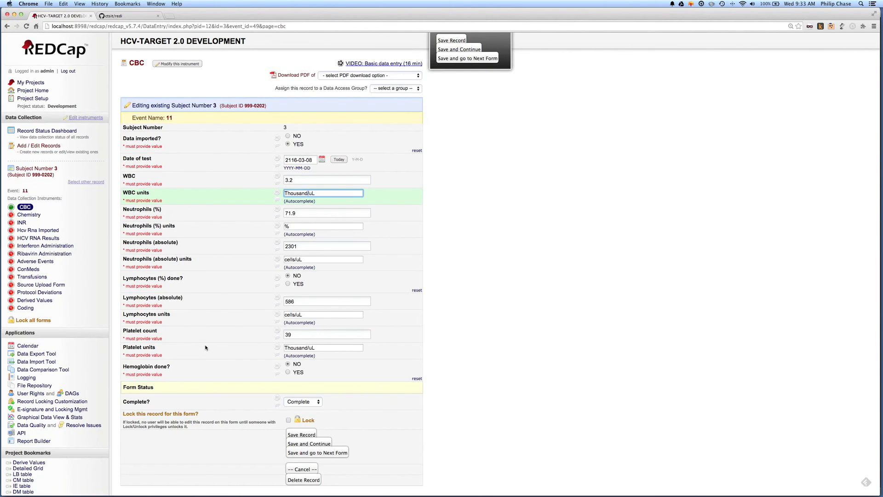
mouse_move(216, 352)
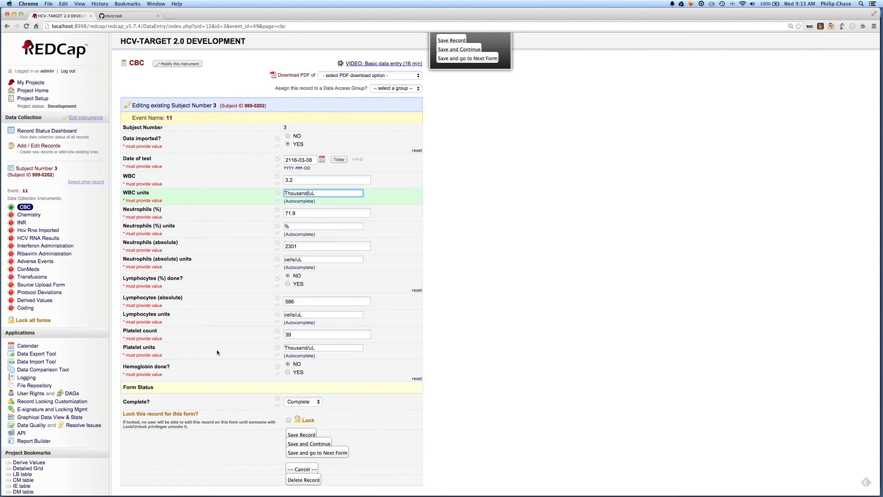
mouse_move(228, 131)
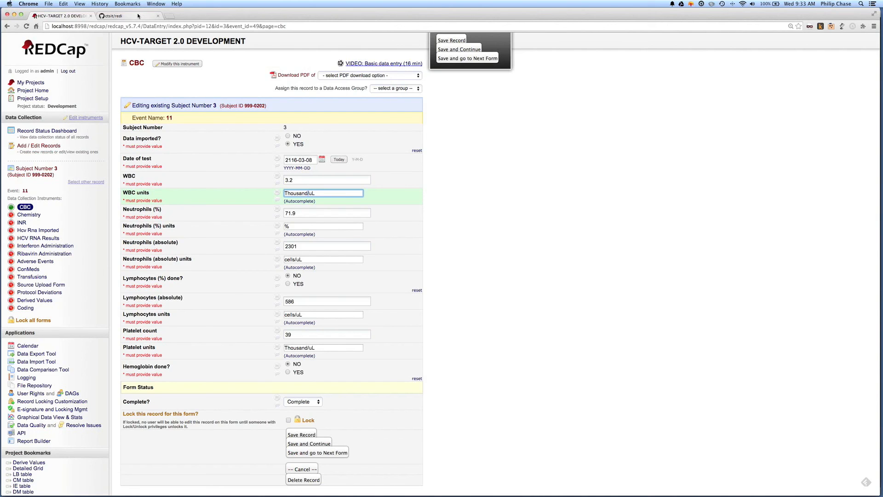
Switch to the ctsit/redi GitHub repository tab.
click(116, 15)
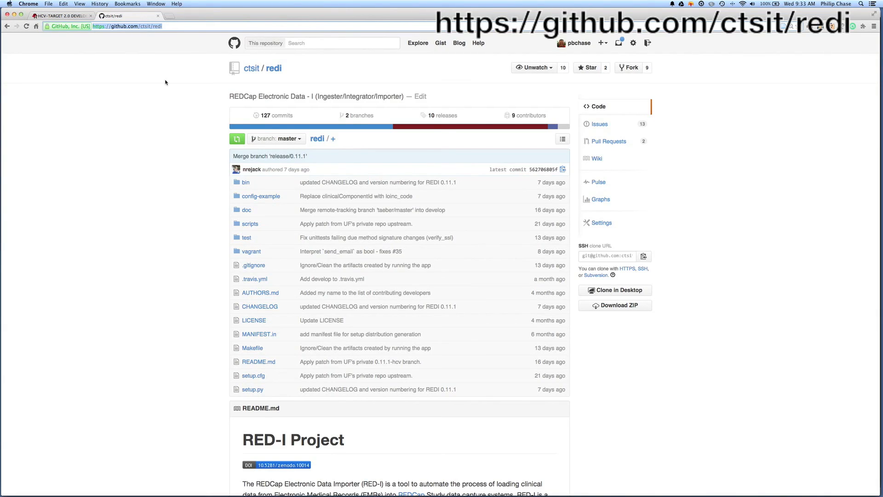
mouse_move(163, 167)
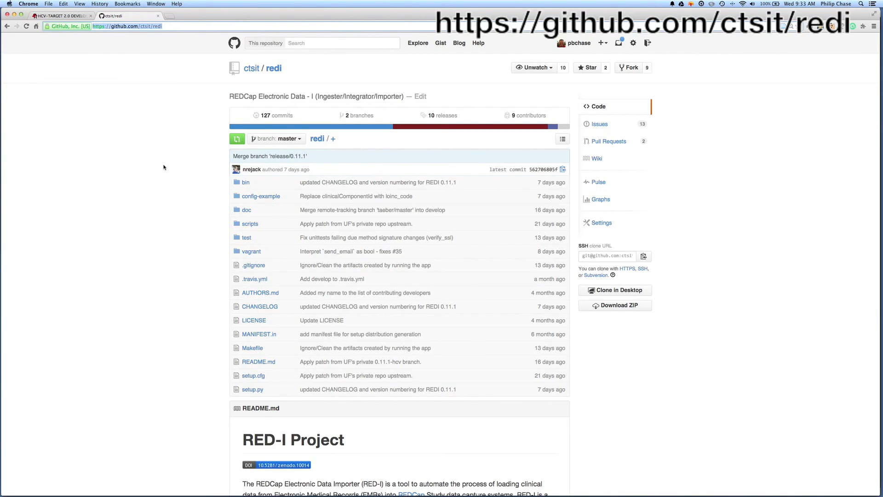
mouse_move(163, 175)
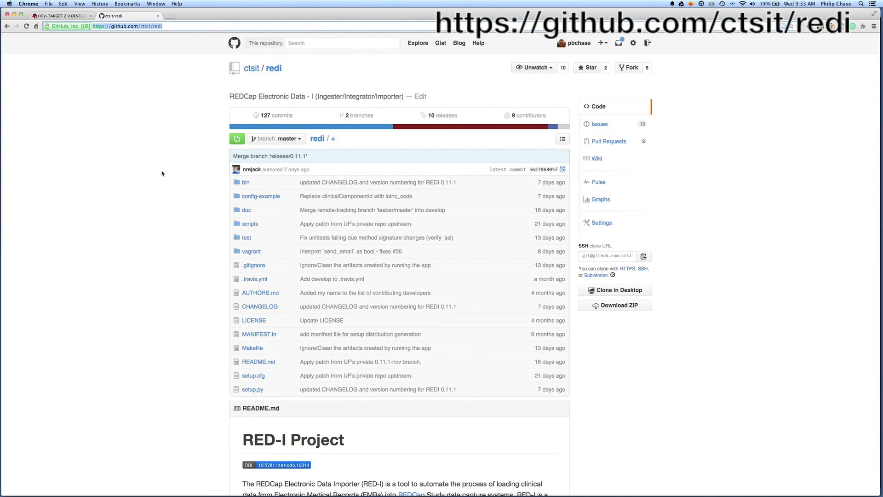
mouse_move(699, 368)
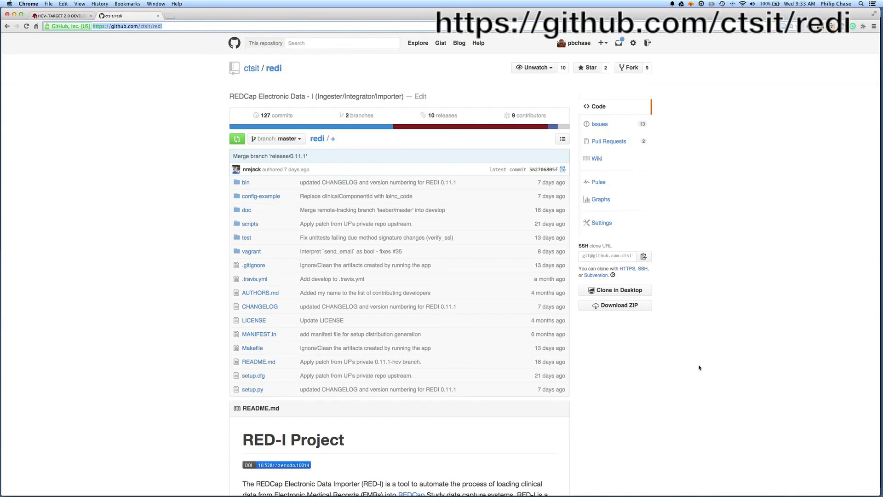